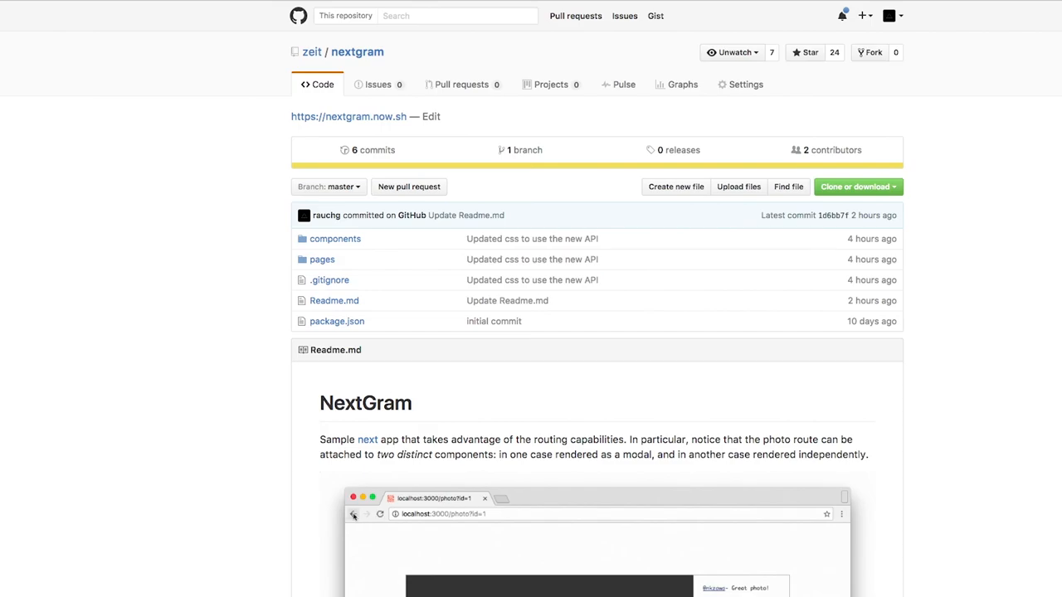
Browse back and forth between the nextgram README demo view and its folder listing.
scroll("down", 3)
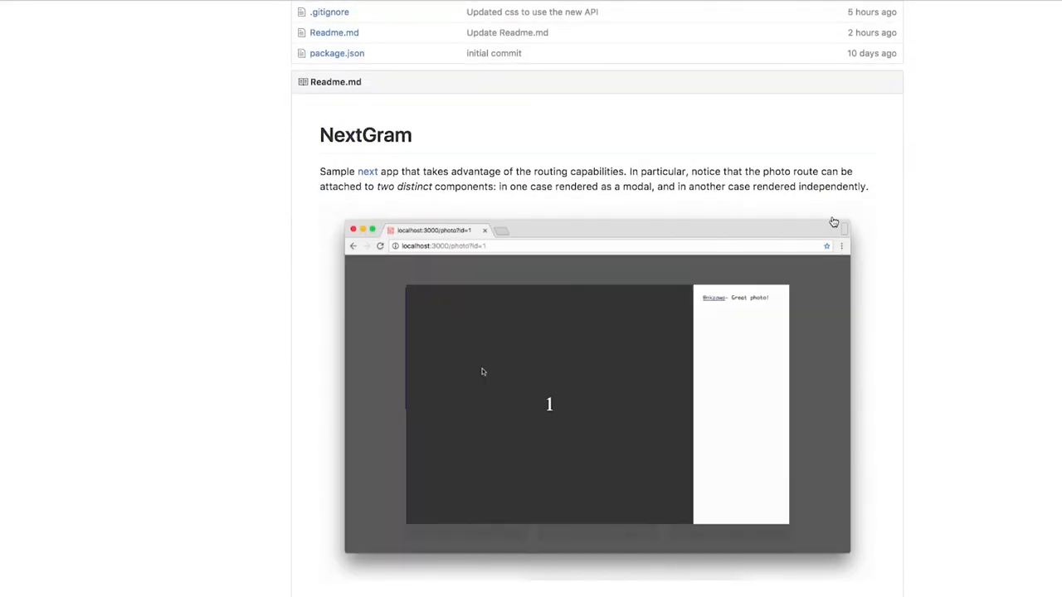
left_click(354, 246)
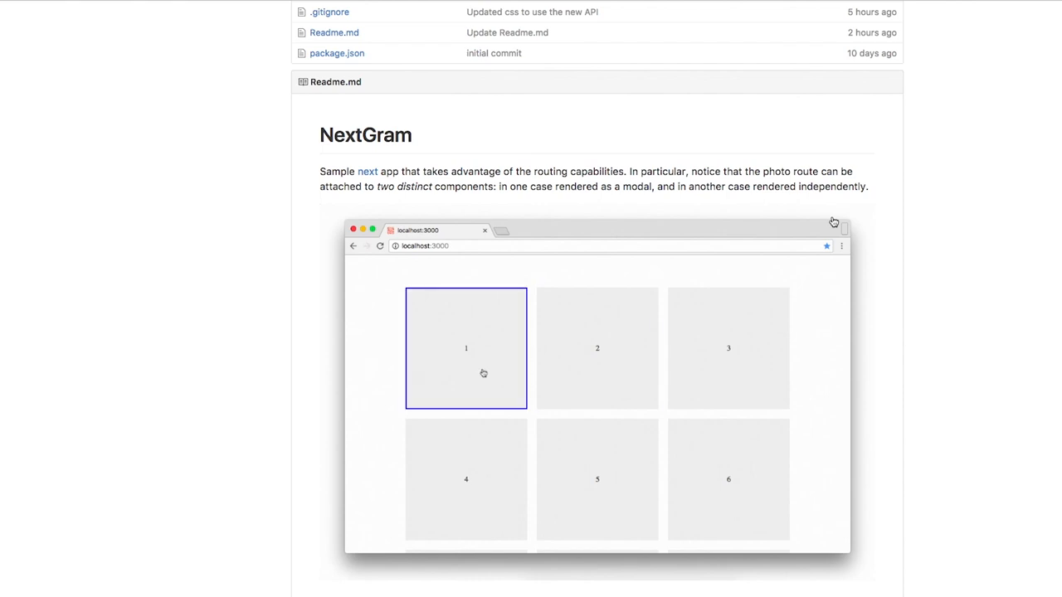
left_click(466, 348)
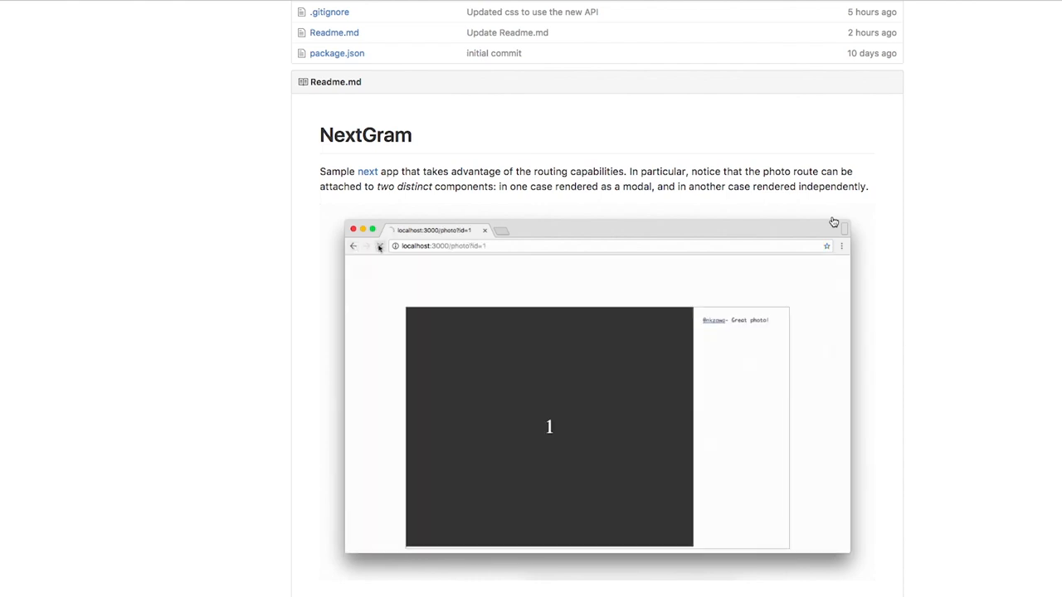
left_click(353, 245)
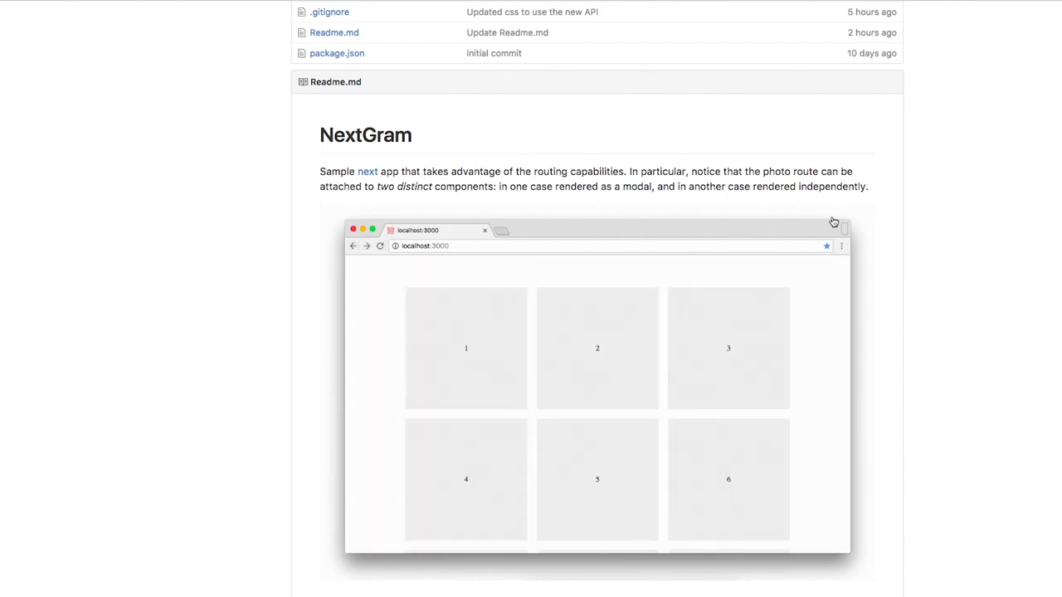
left_click(465, 348)
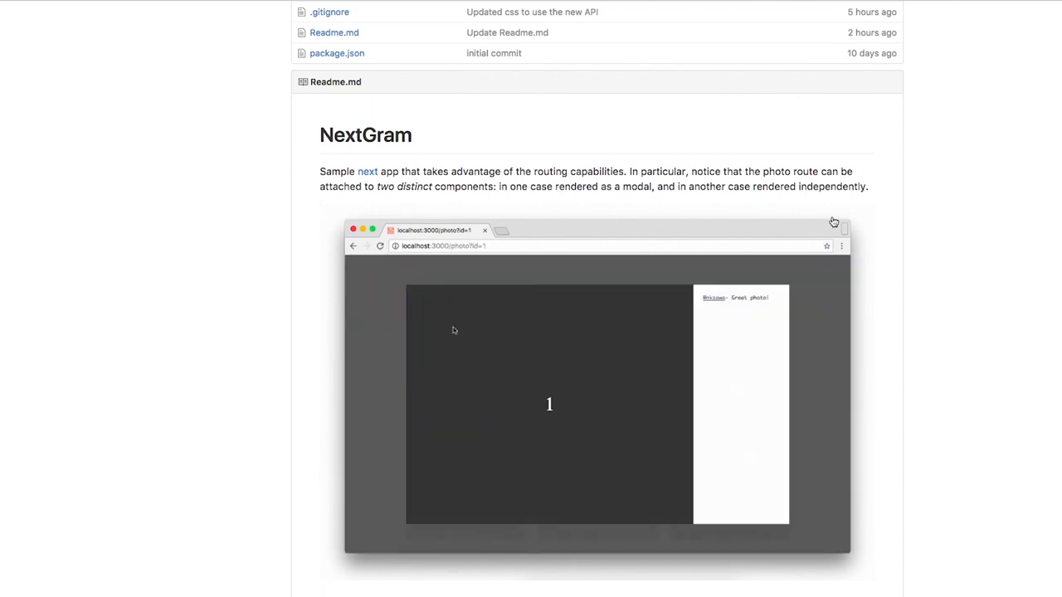
left_click(353, 246)
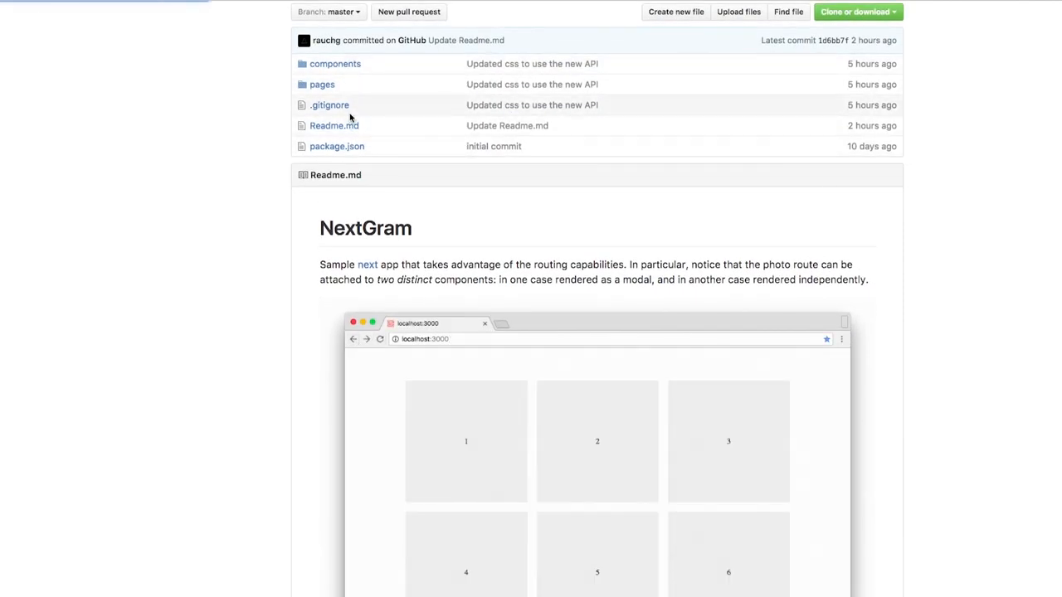
View the components folder, return to the nextgram root, then show the pages folder with index.js, photo.js and profile.js.
left_click(336, 63)
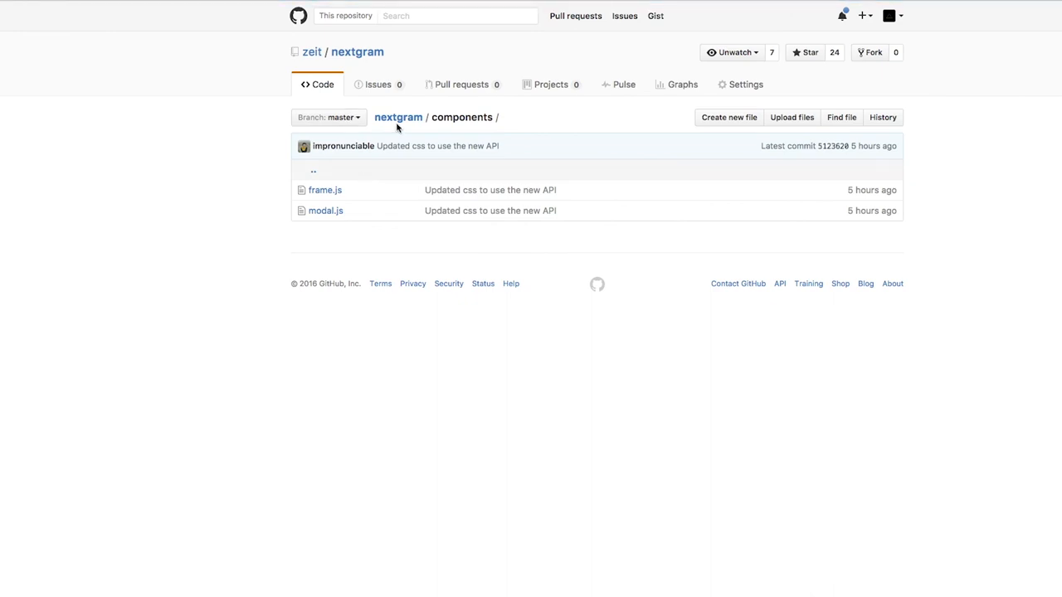
left_click(397, 117)
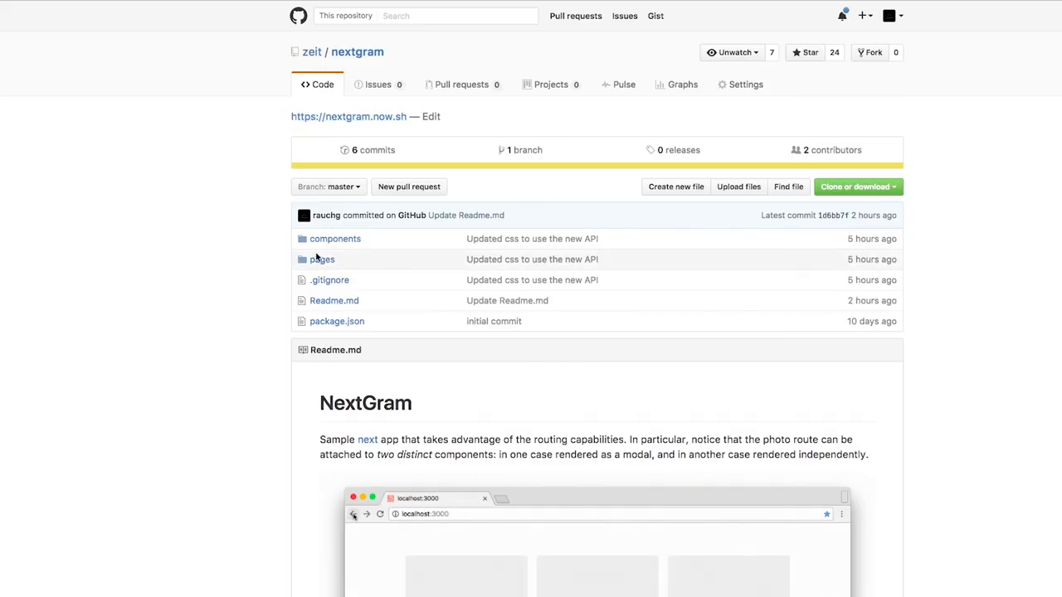
left_click(322, 259)
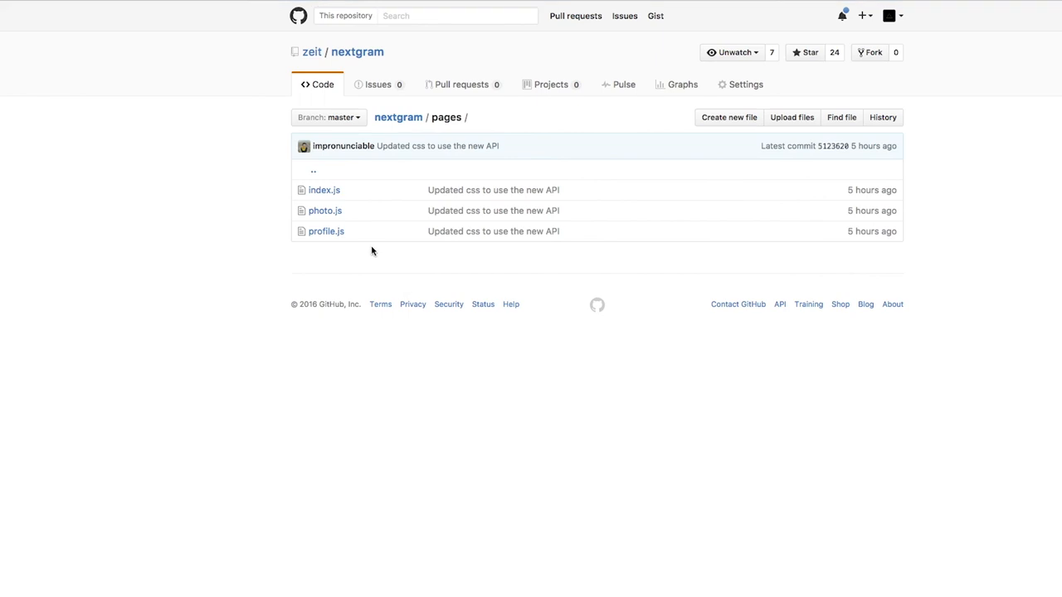
mouse_move(384, 269)
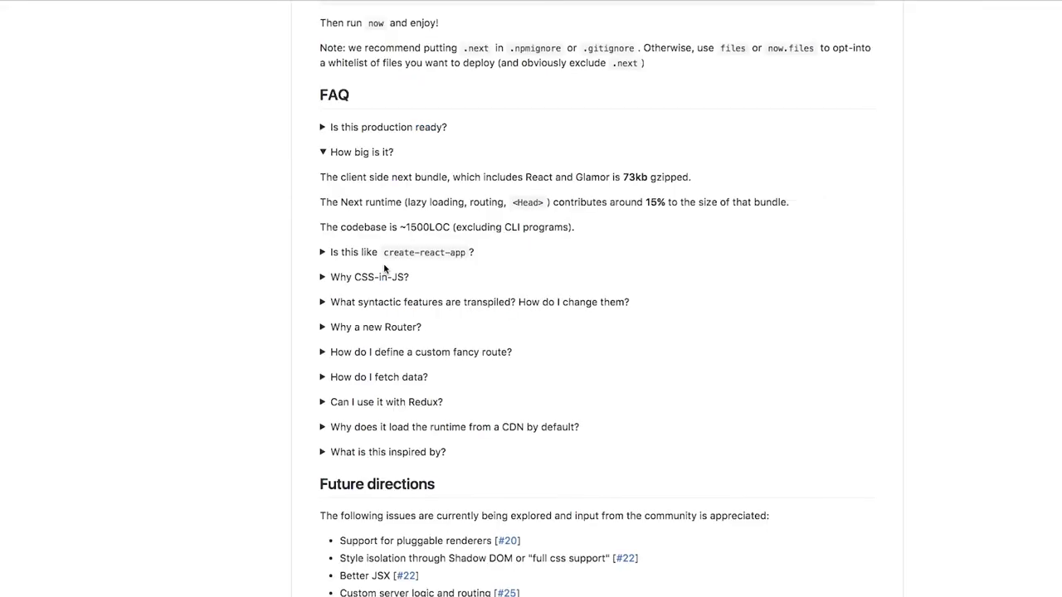
mouse_move(460, 494)
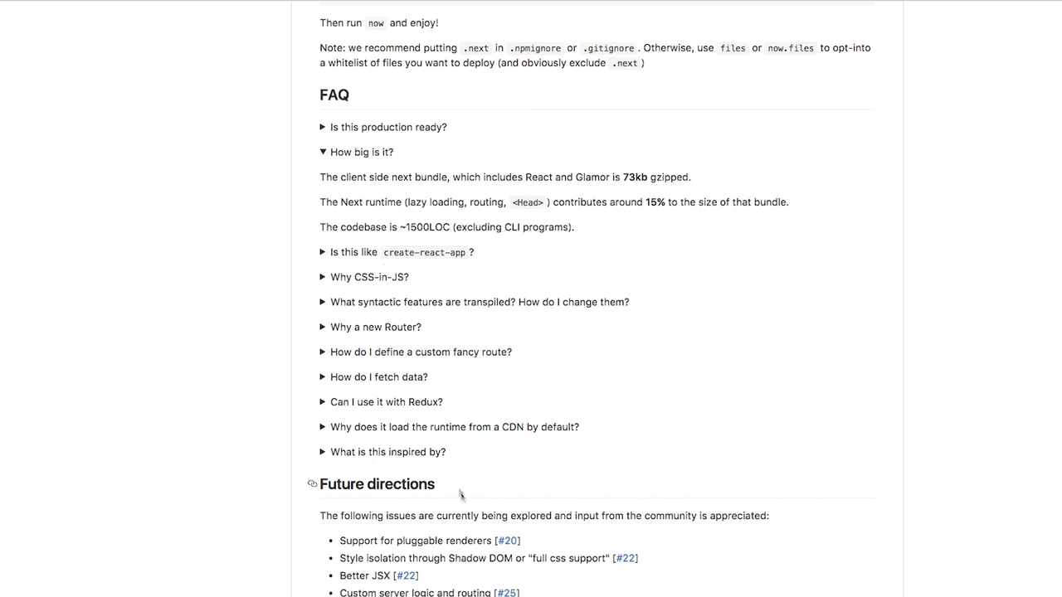
Expand the 'What is this inspired by?' FAQ answer and follow its react-page link to facebookarchive/react-page.
left_click(388, 451)
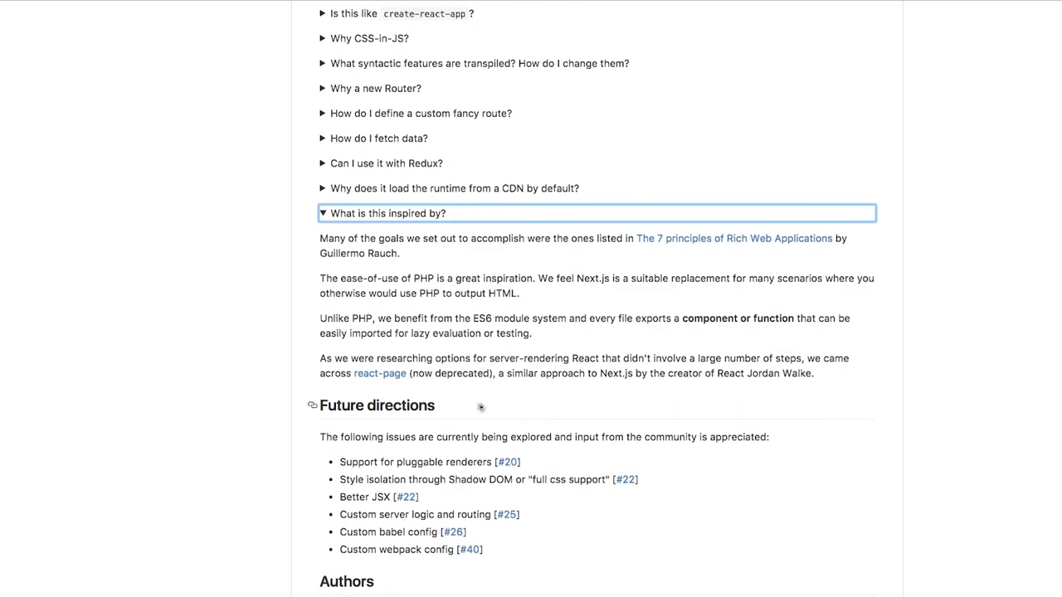
left_click(379, 373)
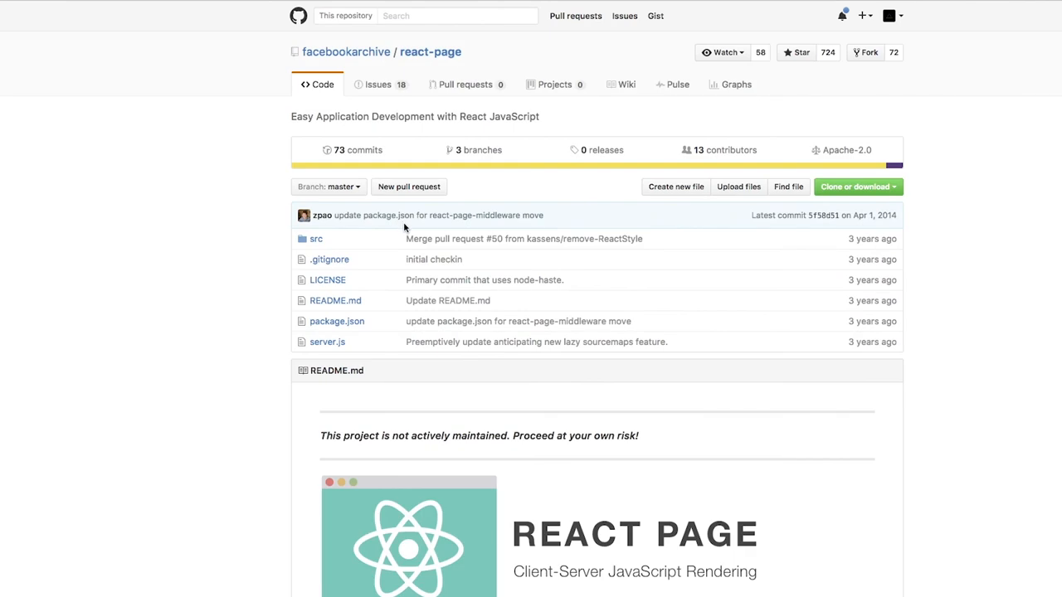
scroll("down", 3)
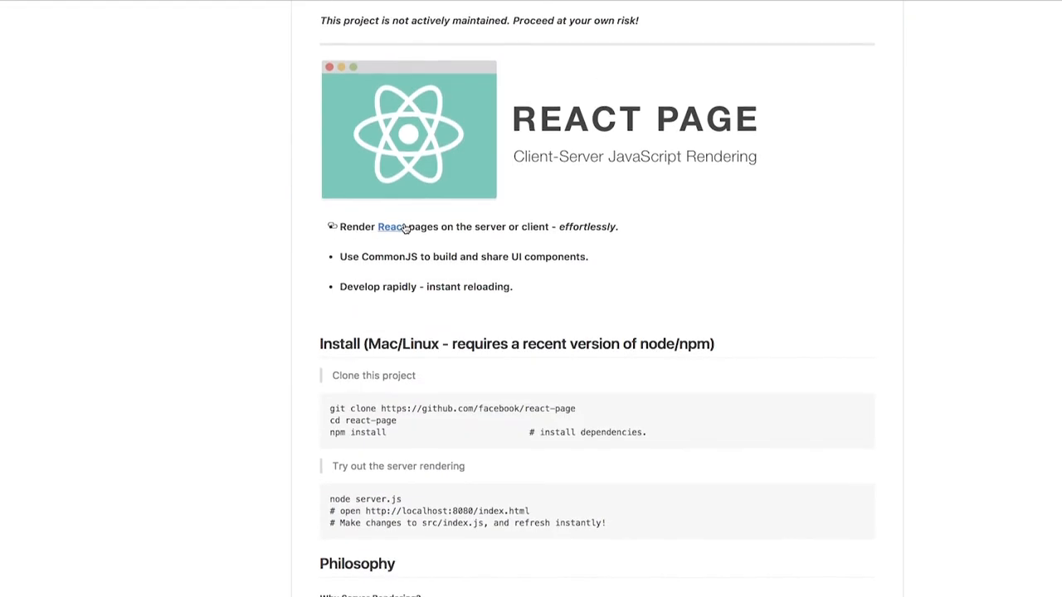
scroll("down", 3)
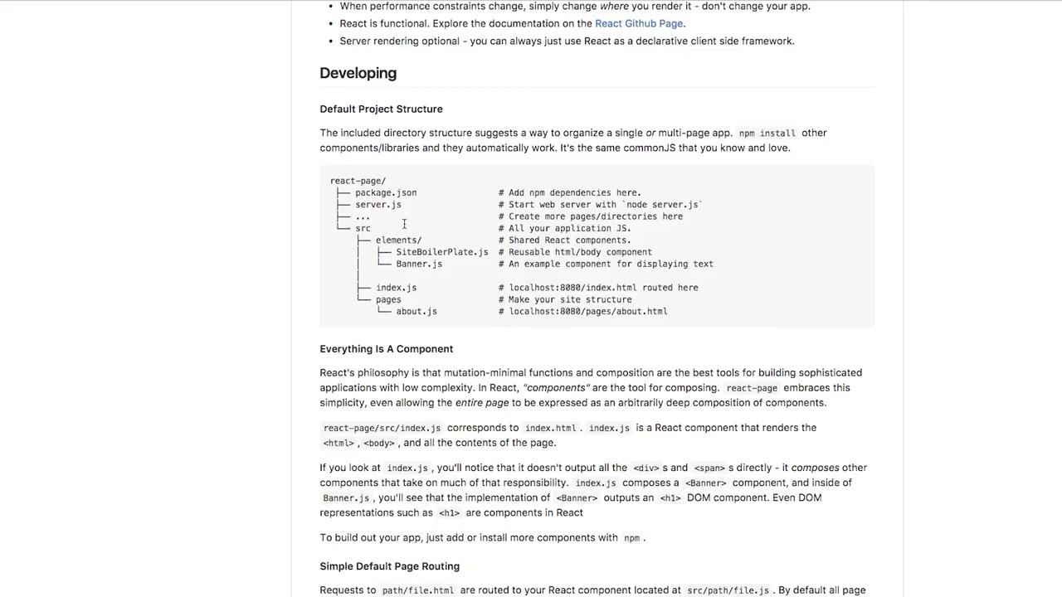
scroll("down", 3)
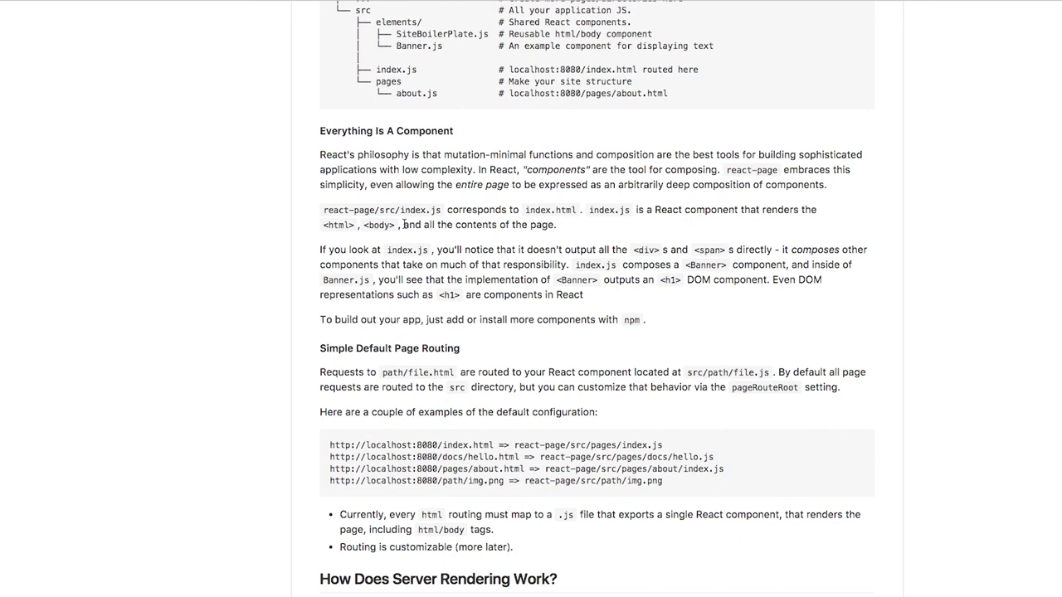
scroll("up", 3)
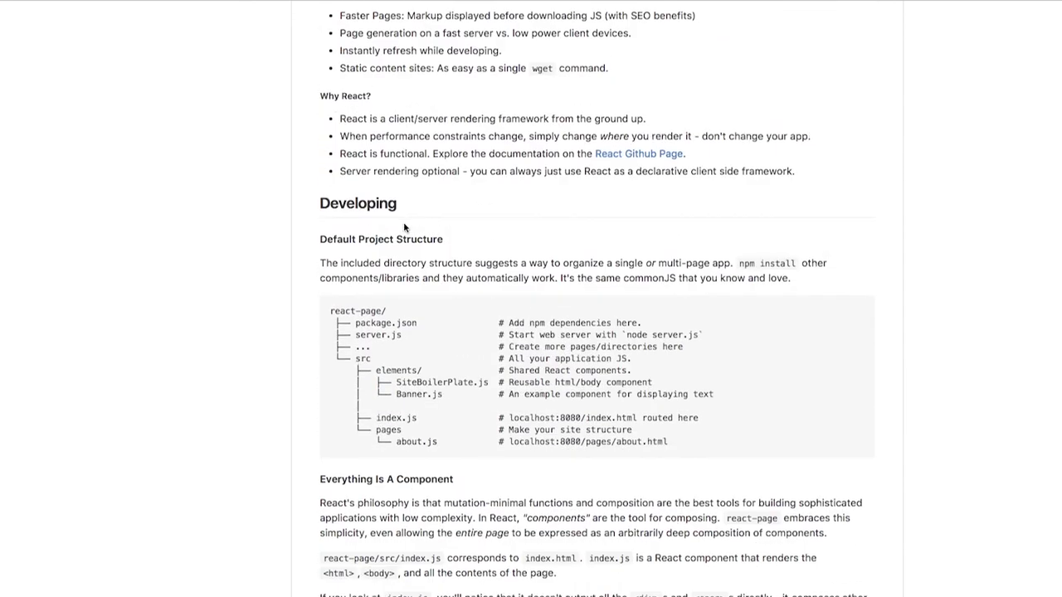
scroll("down", 3)
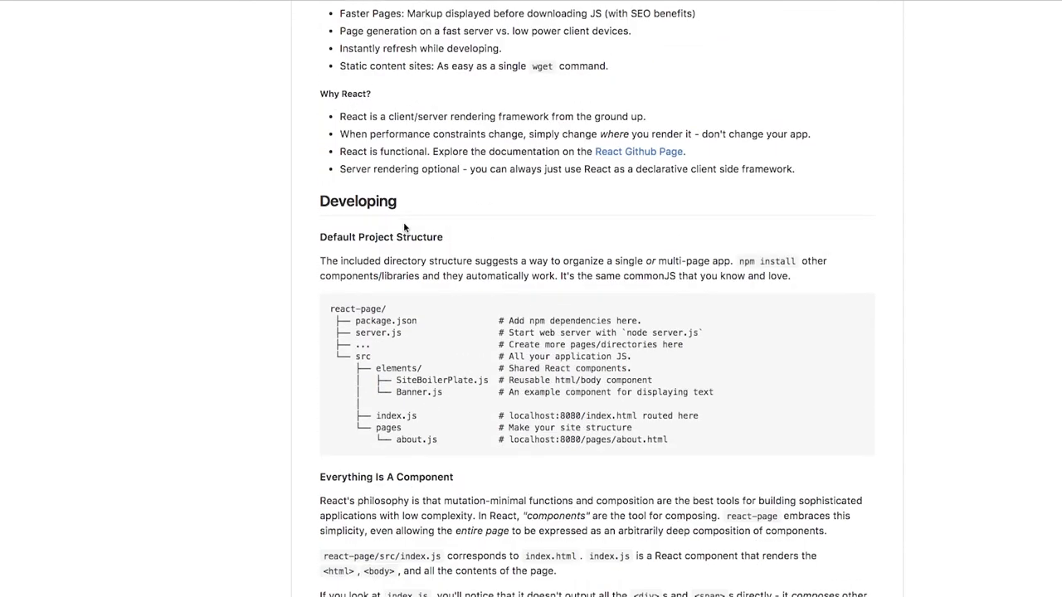